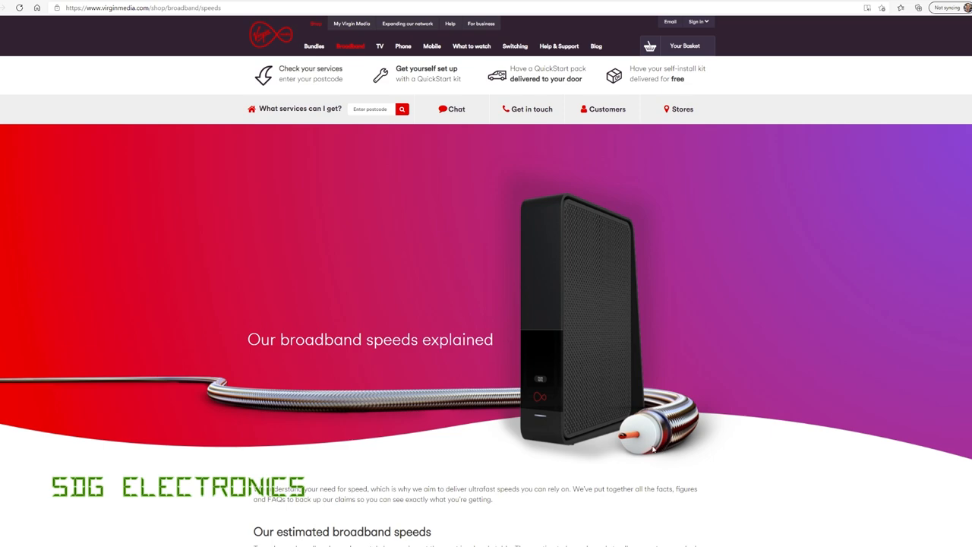
mouse_move(550, 413)
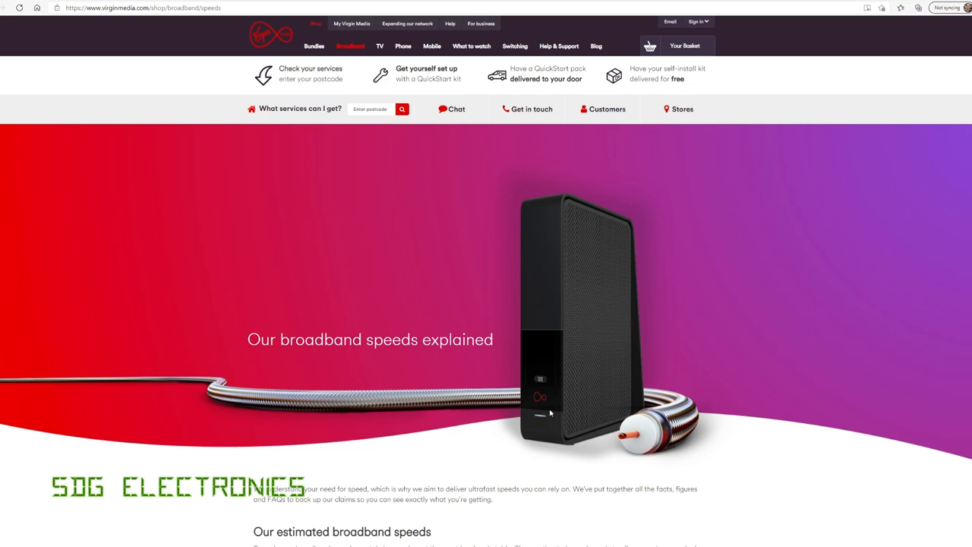
mouse_move(541, 422)
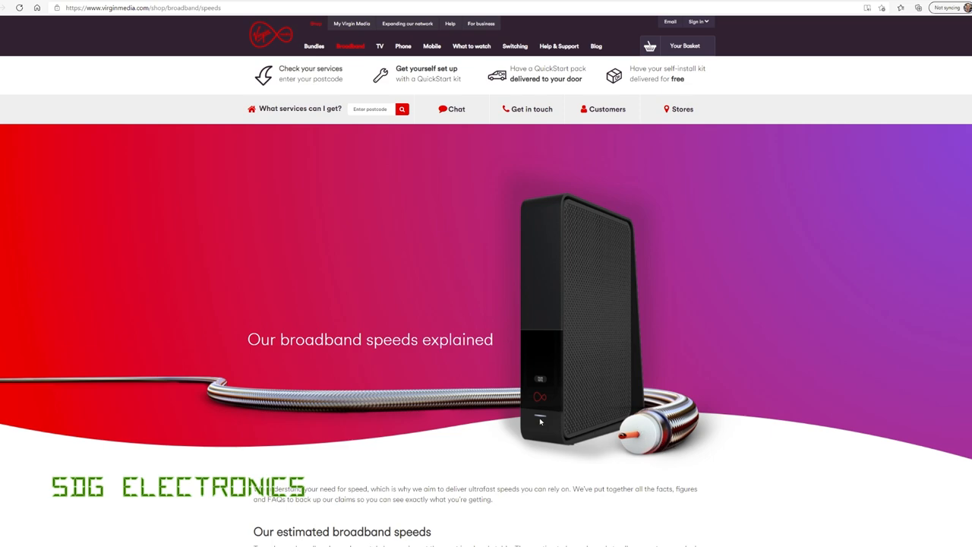
mouse_move(255, 407)
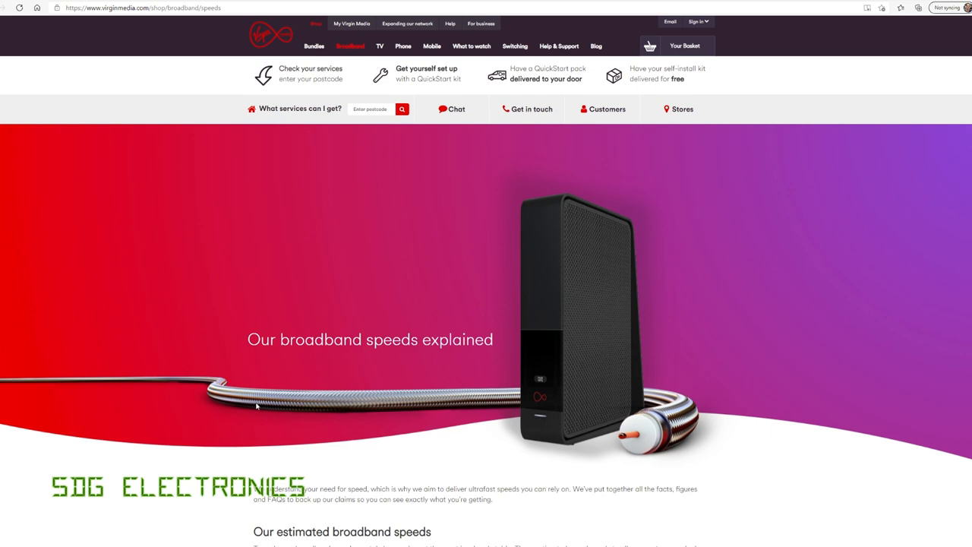
mouse_move(316, 395)
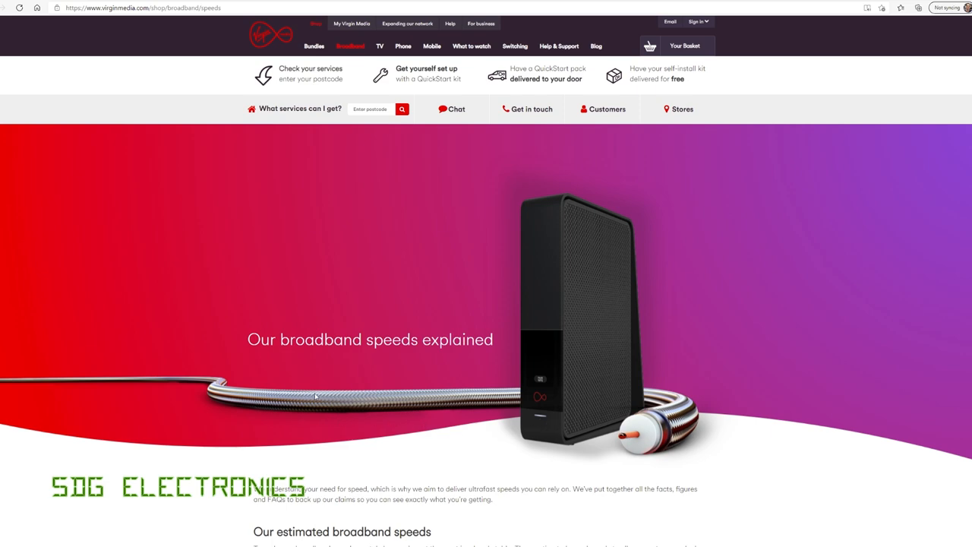
mouse_move(520, 388)
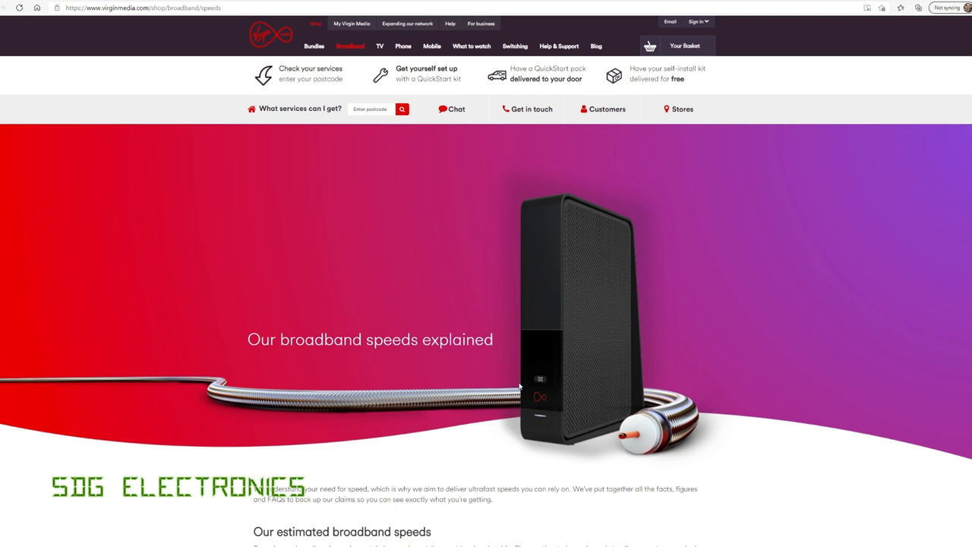
Scroll down the Gigabit Cities page to the My Gigabit City 'Choose a city' search
scroll("down", 3)
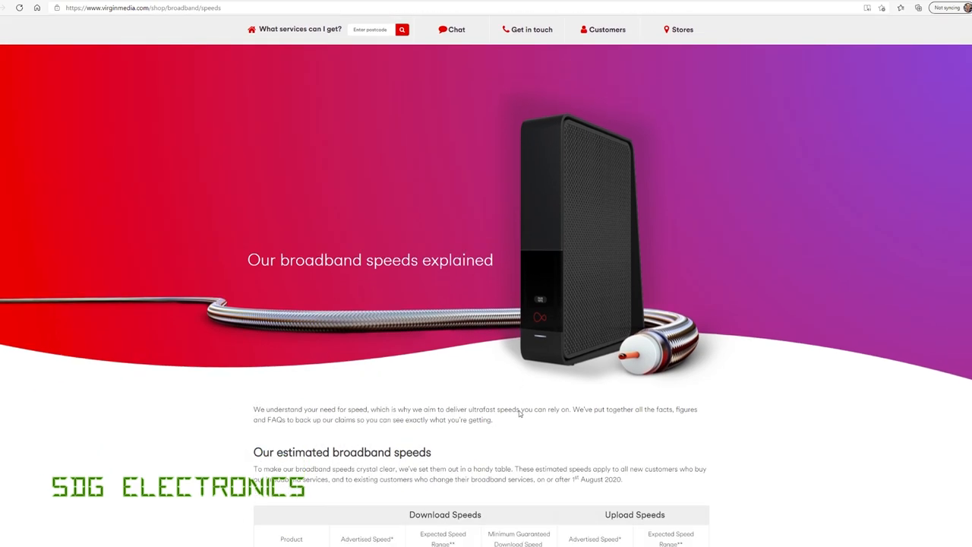
mouse_move(519, 410)
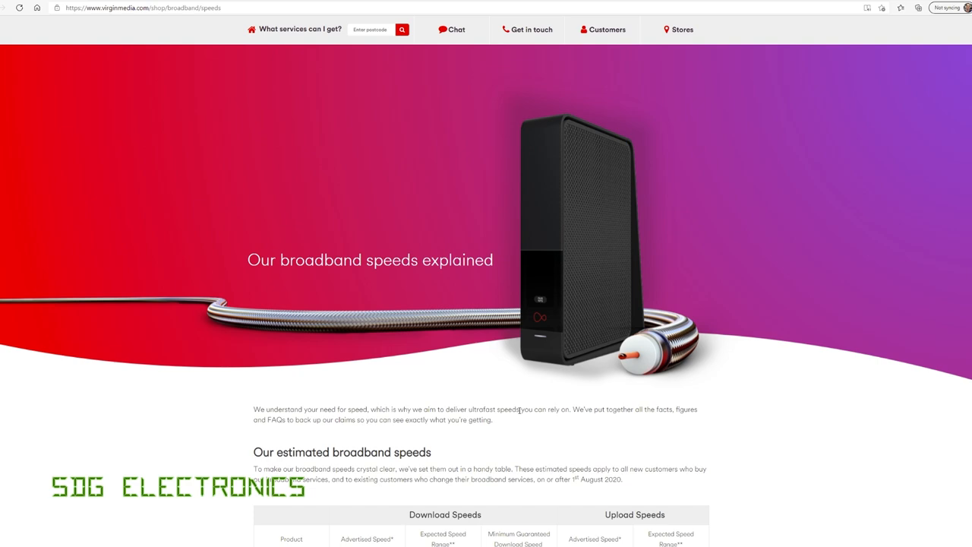
scroll("down", 3)
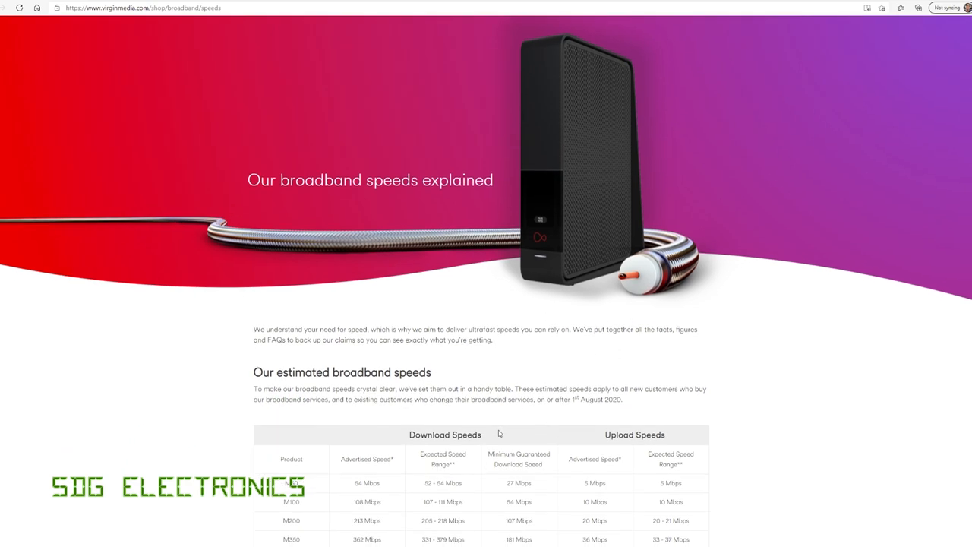
scroll("down", 3)
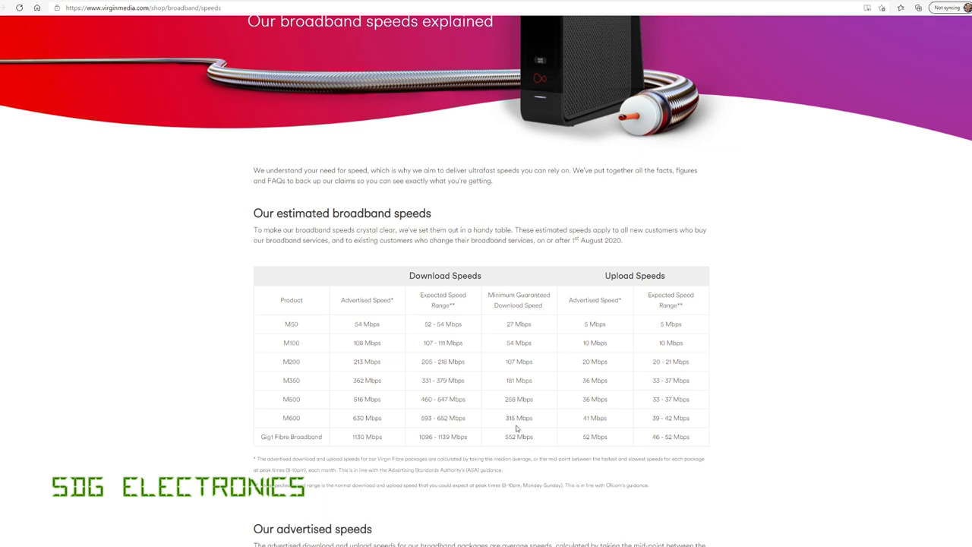
scroll("down", 3)
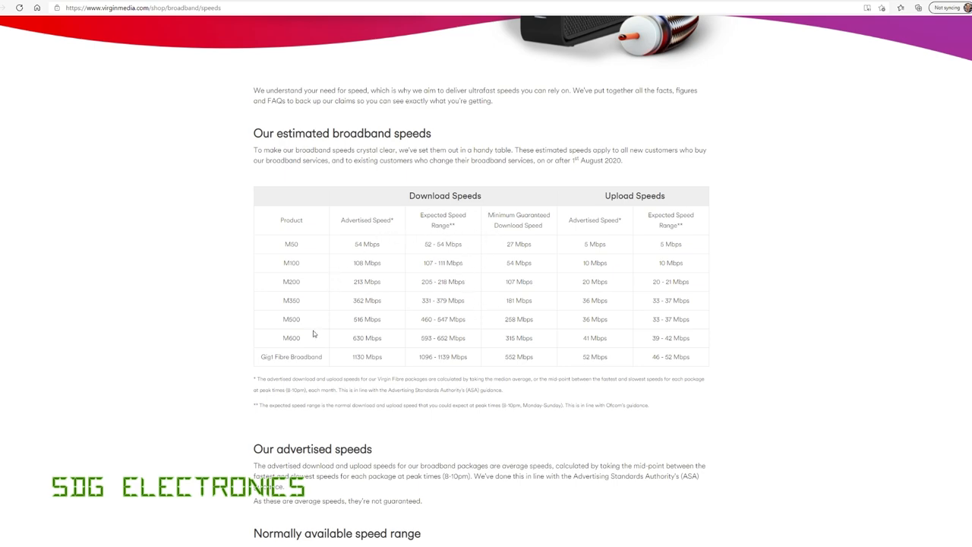
mouse_move(376, 300)
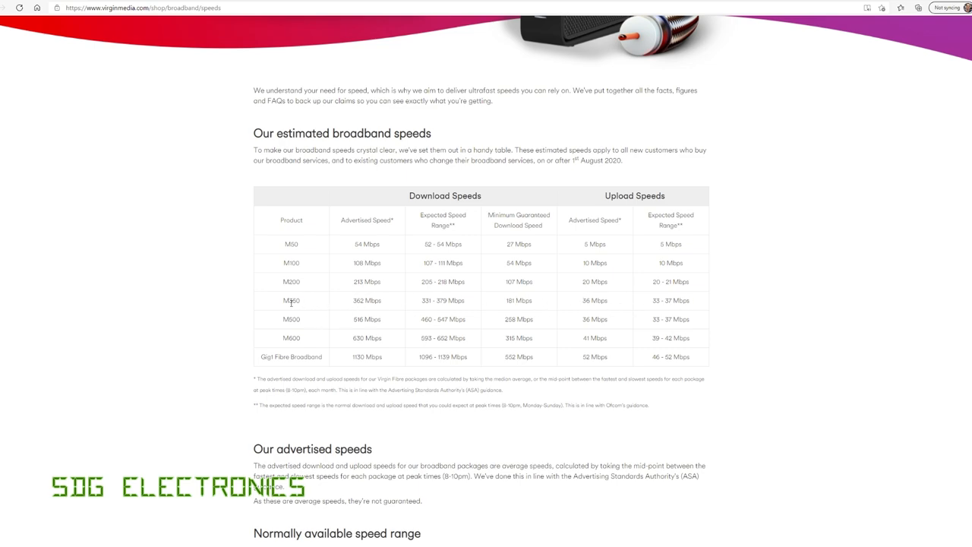
mouse_move(328, 303)
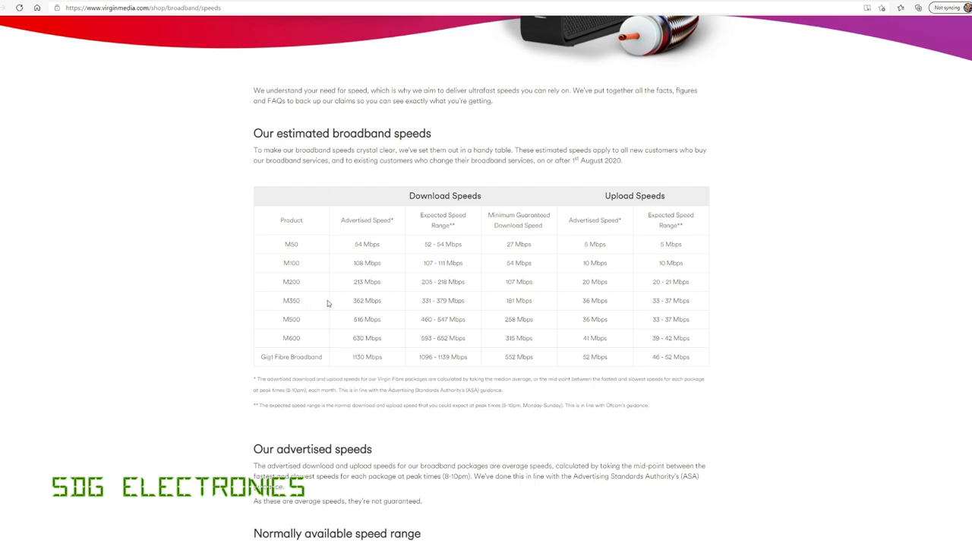
mouse_move(358, 301)
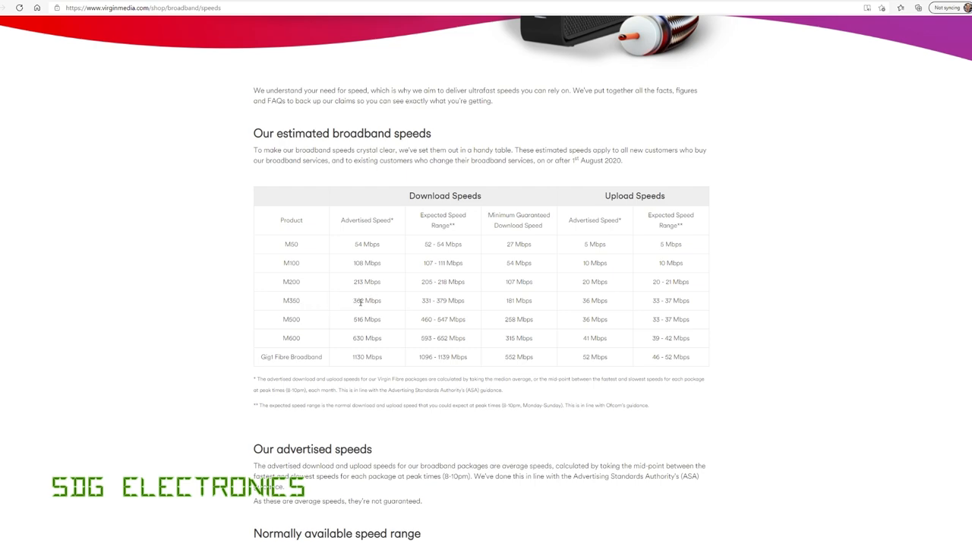
mouse_move(608, 301)
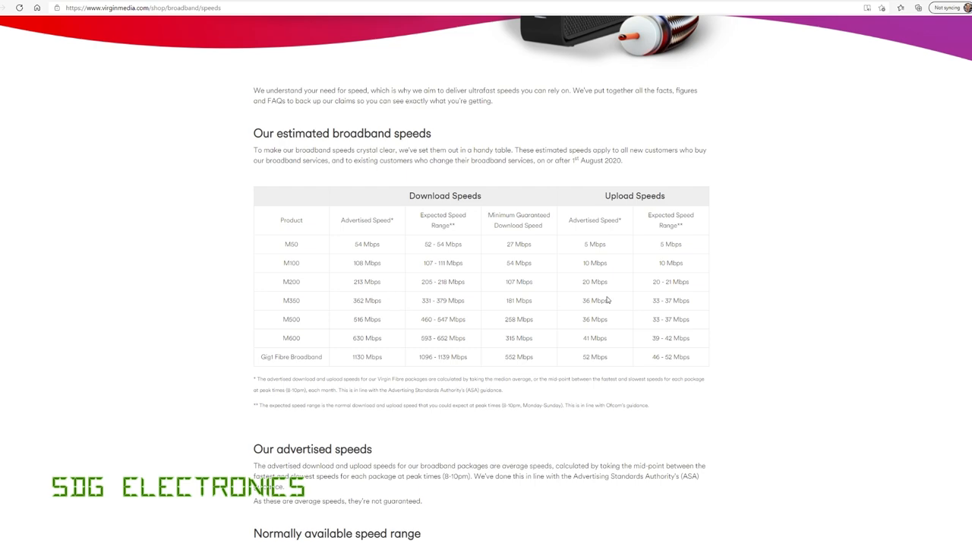
mouse_move(595, 301)
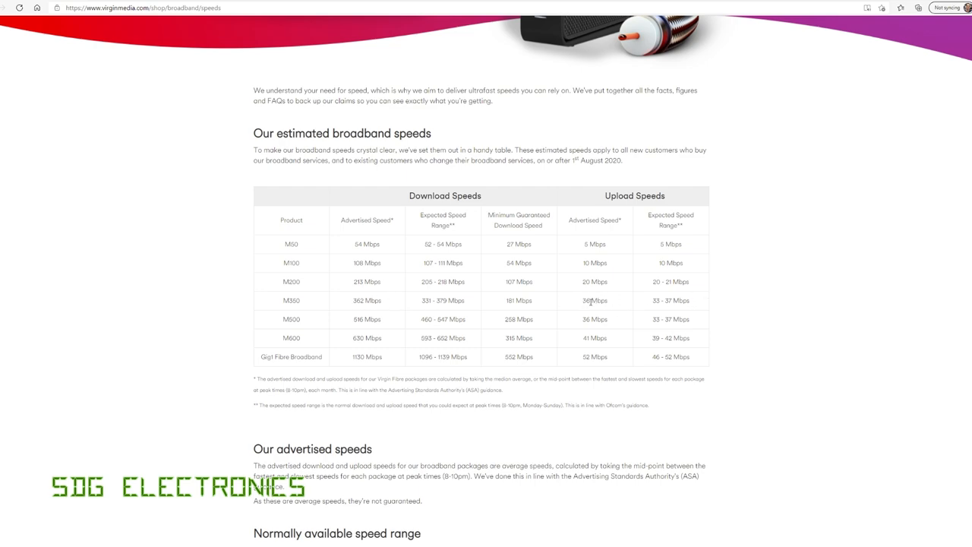
mouse_move(660, 327)
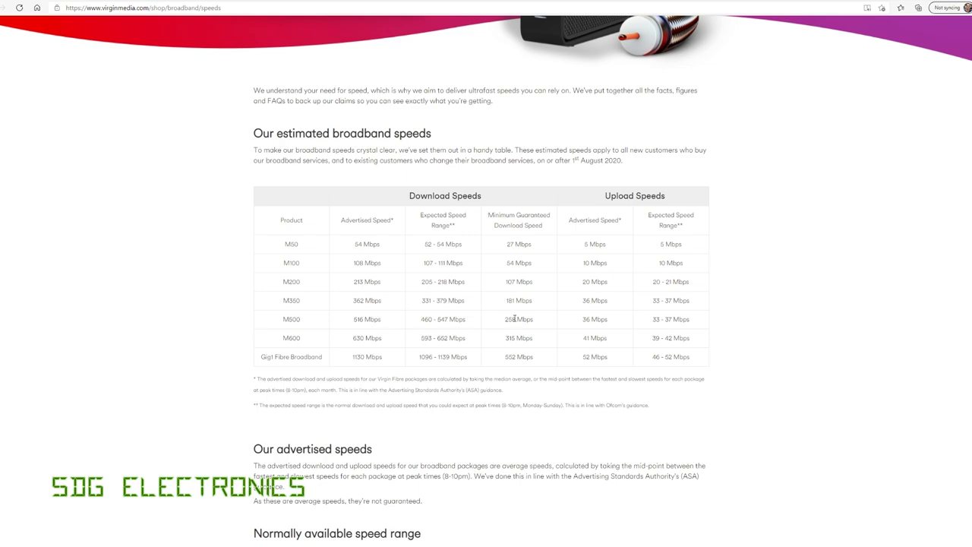
mouse_move(286, 198)
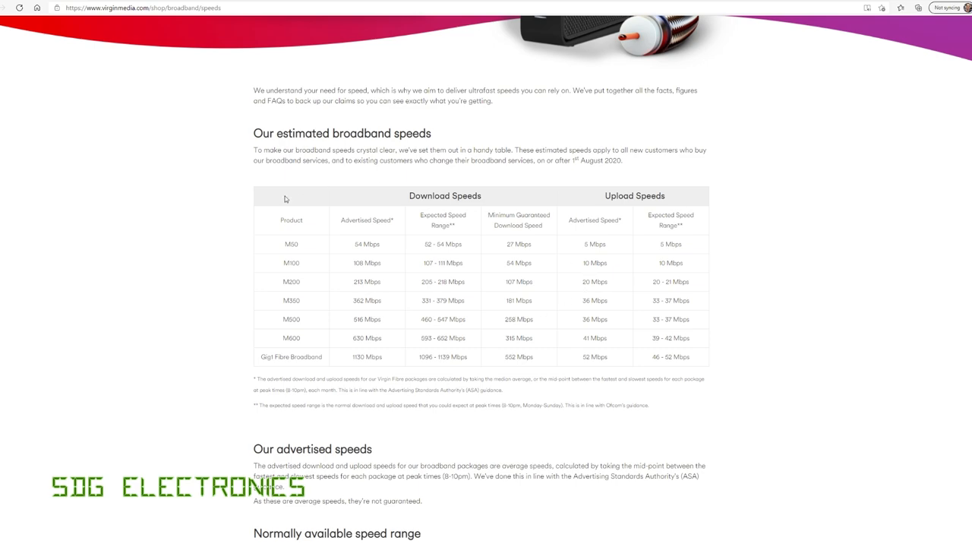
mouse_move(358, 304)
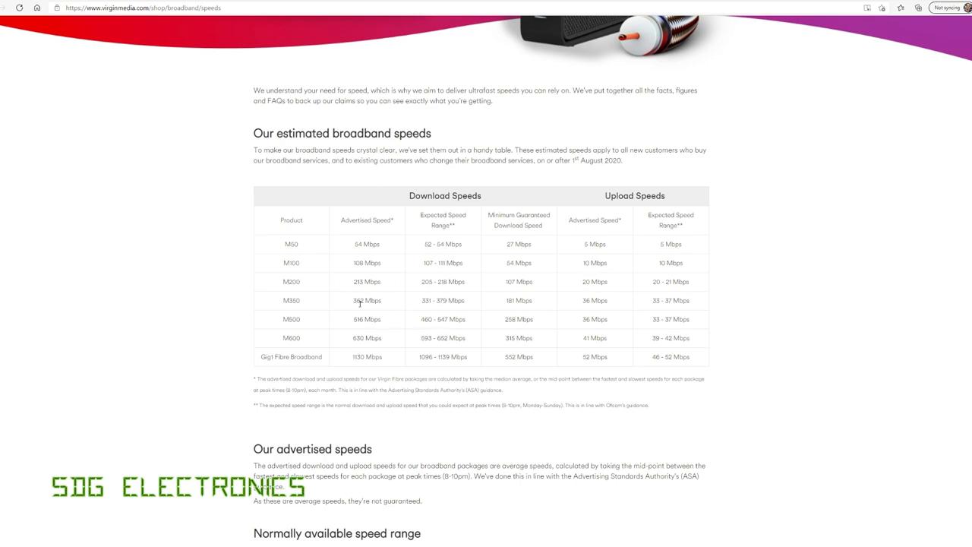
mouse_move(670, 302)
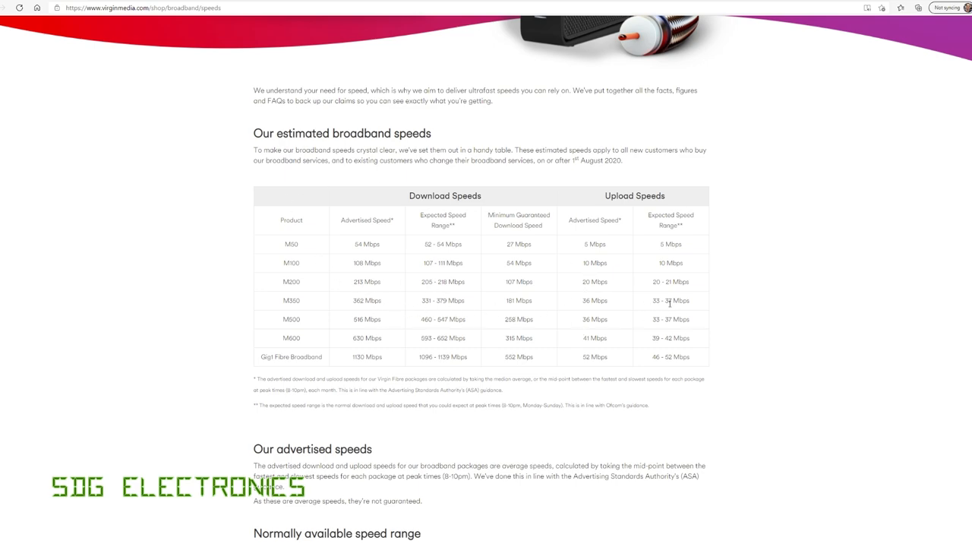
mouse_move(691, 303)
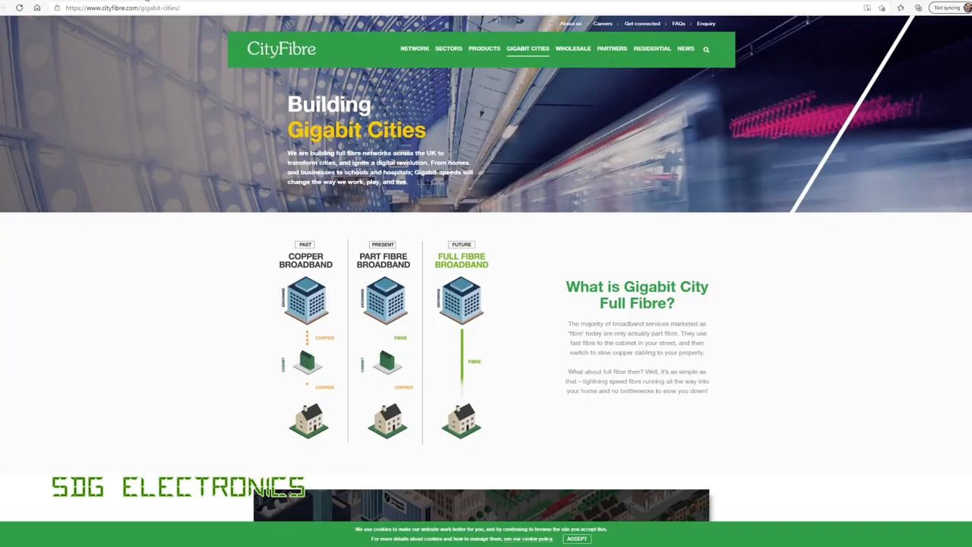
scroll("down", 3)
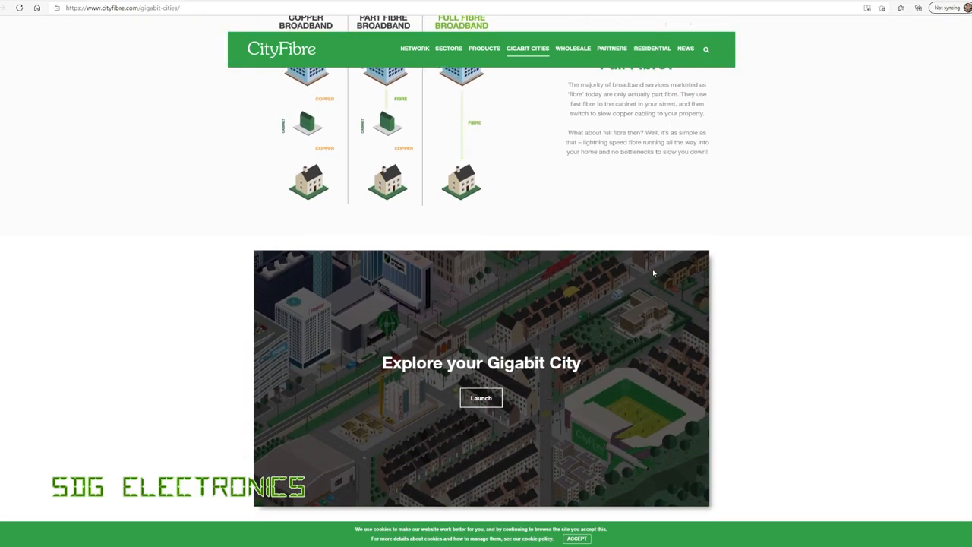
mouse_move(630, 198)
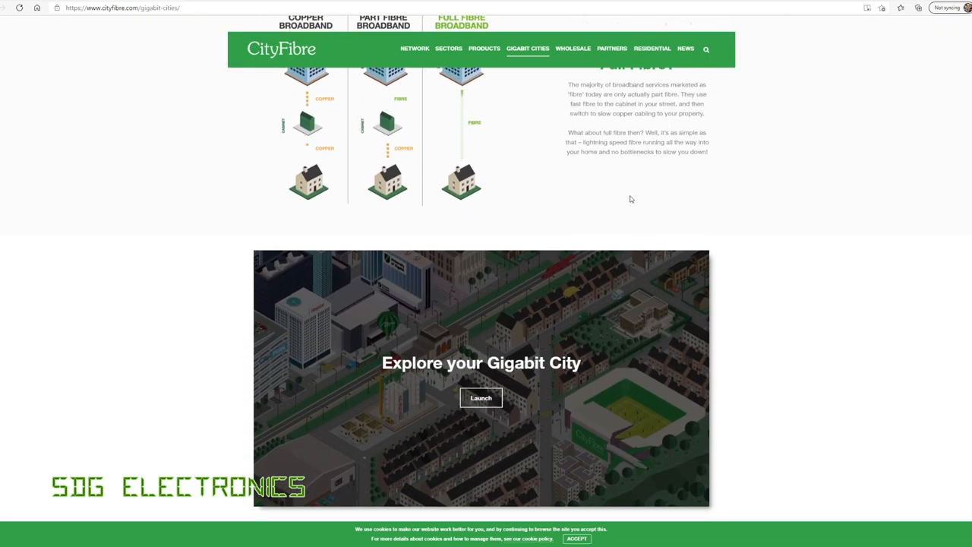
scroll("down", 3)
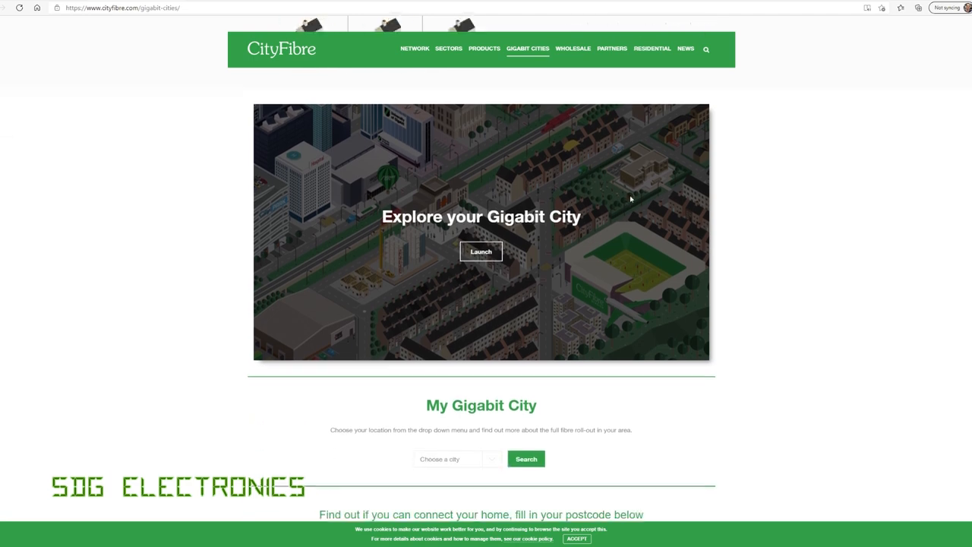
scroll("down", 3)
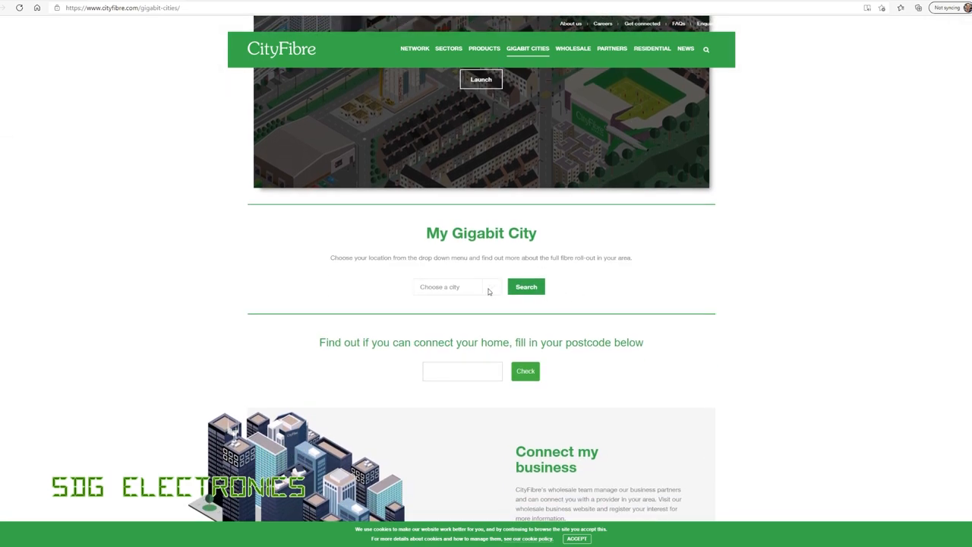
left_click(453, 286)
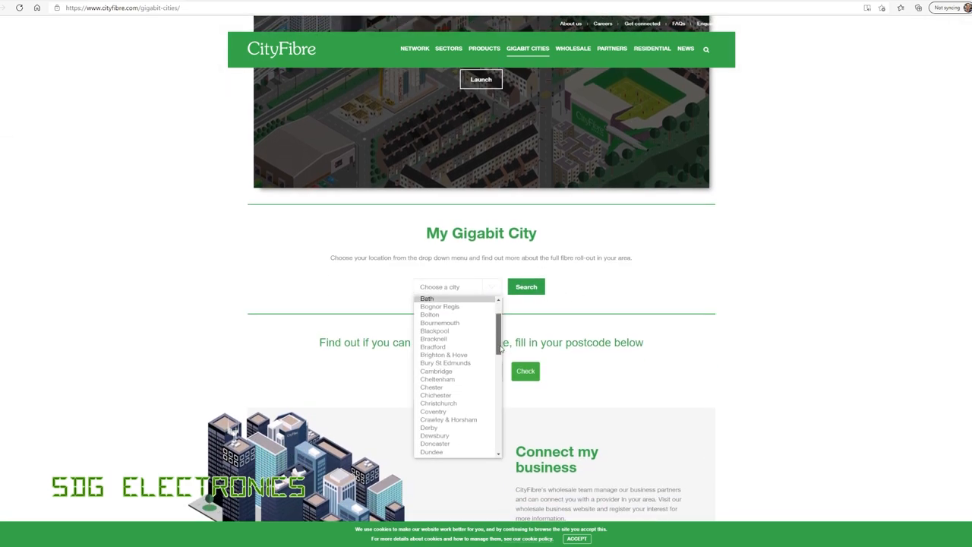
scroll("down", 3)
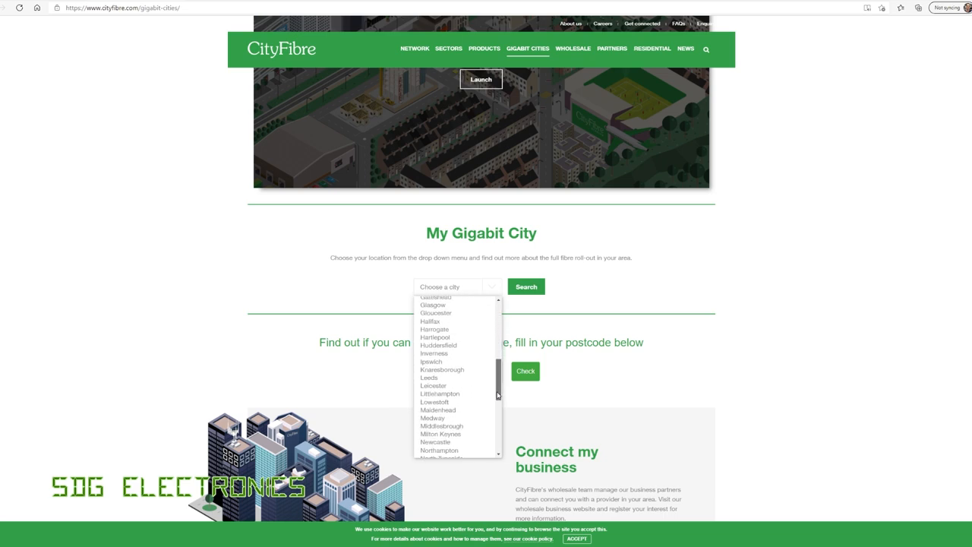
scroll("down", 3)
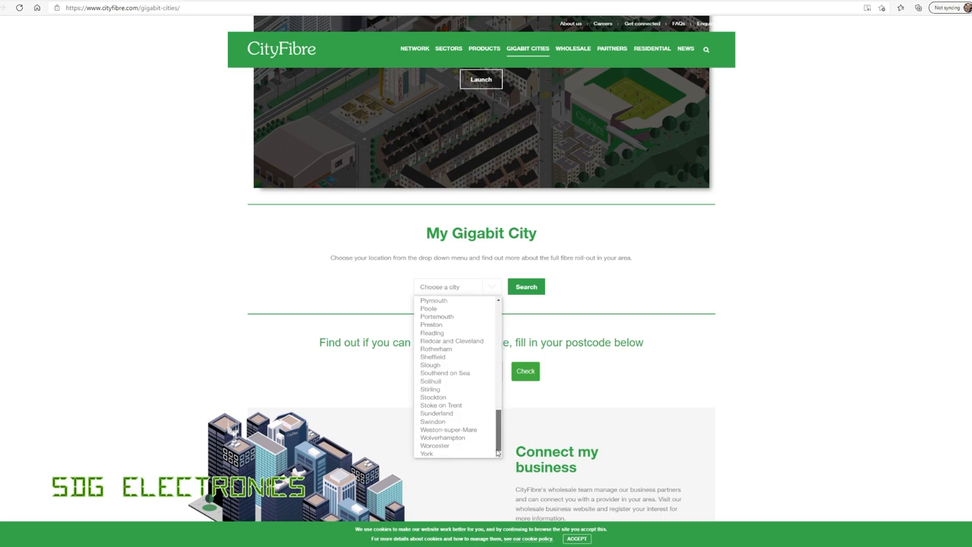
scroll("up", 3)
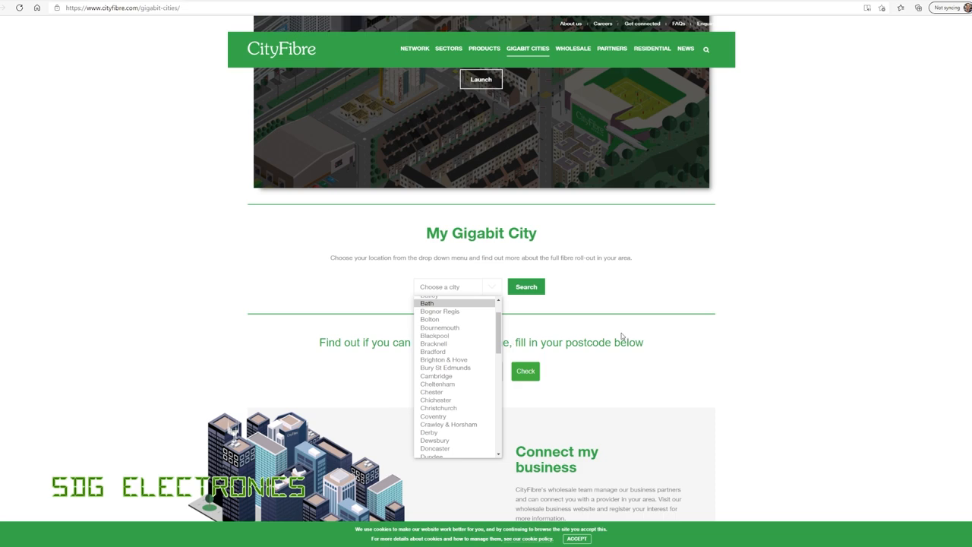
left_click(689, 315)
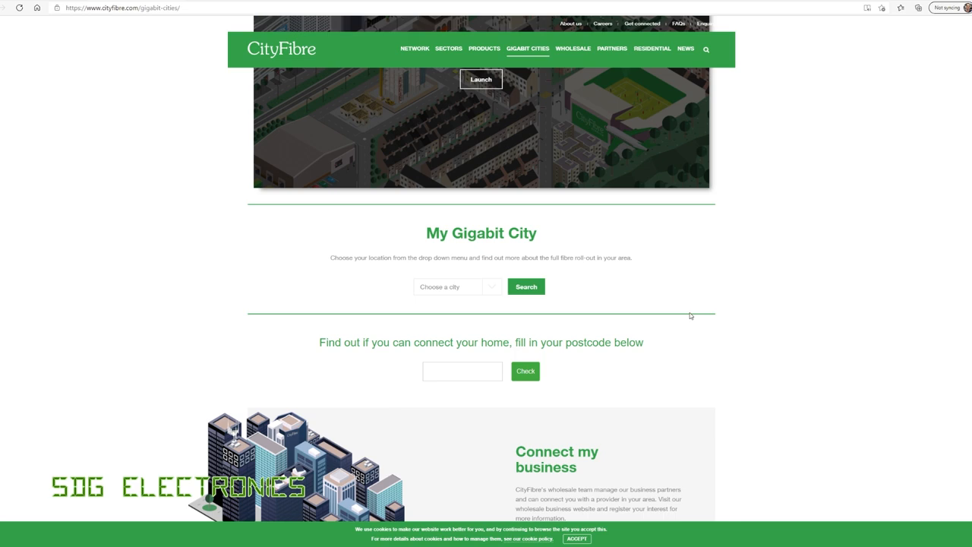
mouse_move(565, 229)
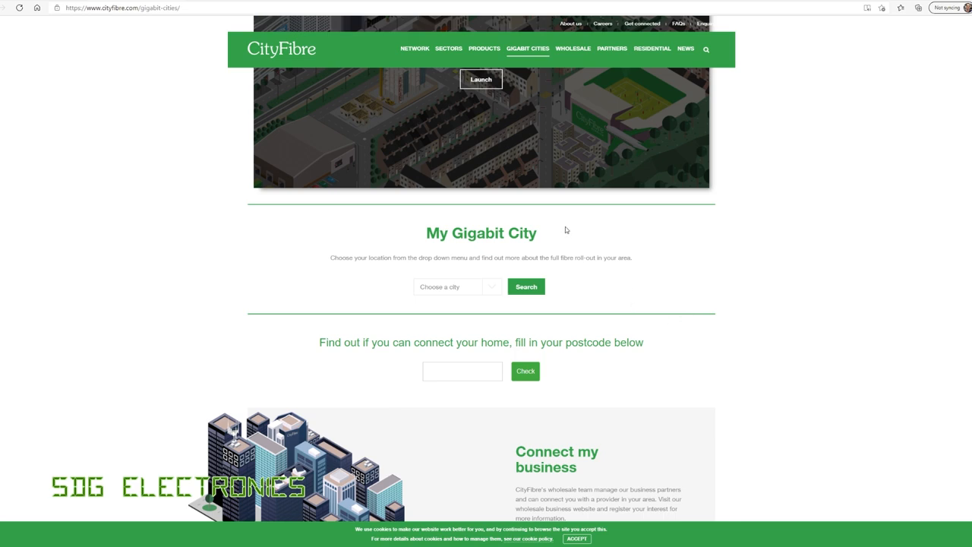
scroll("up", 3)
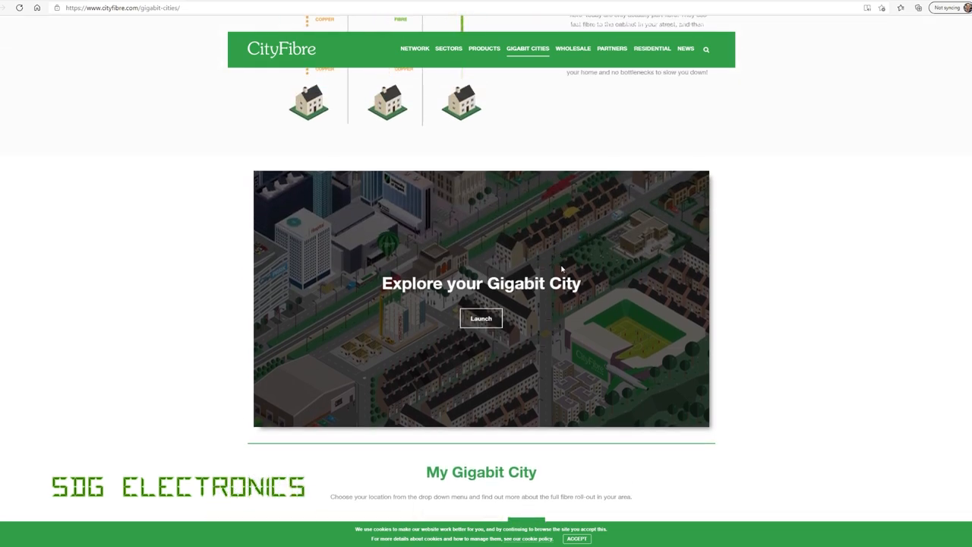
mouse_move(480, 231)
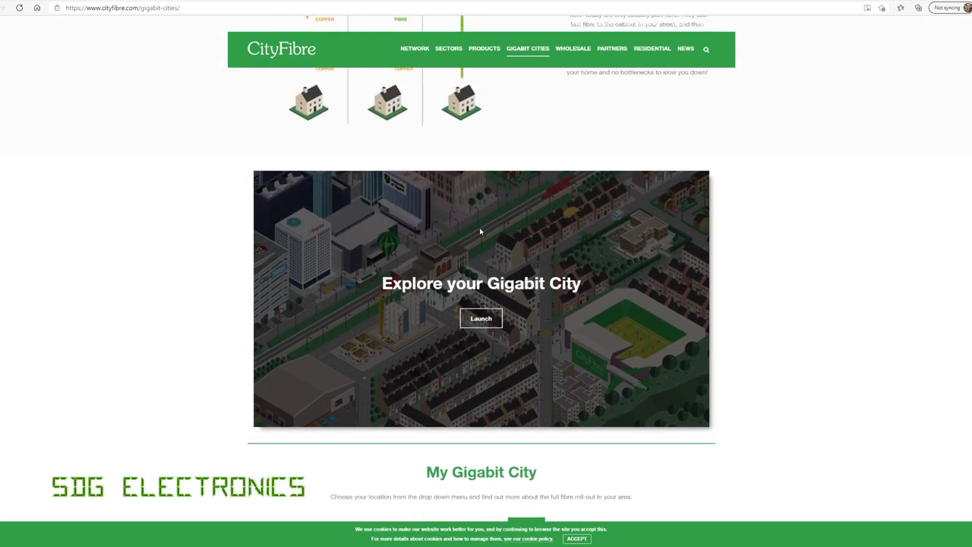
scroll("up", 3)
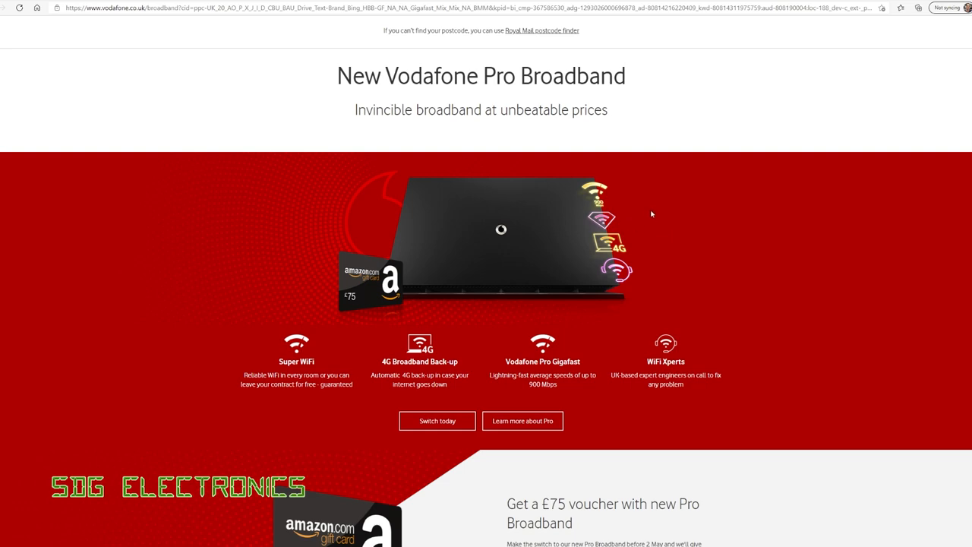
mouse_move(574, 352)
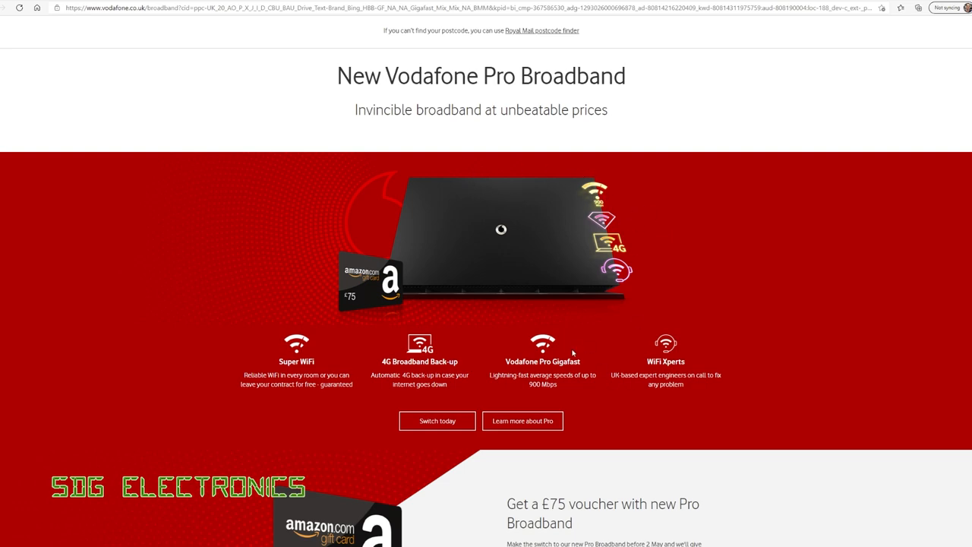
mouse_move(494, 79)
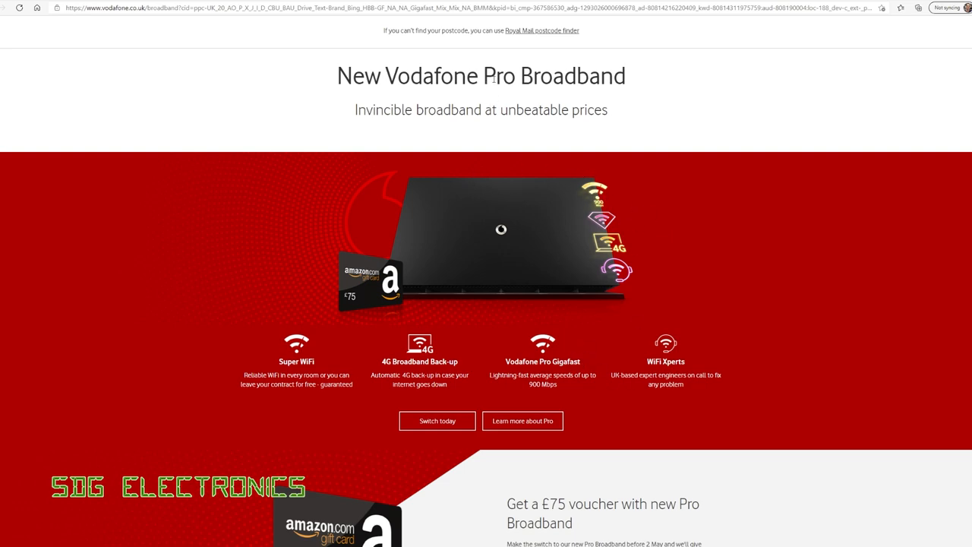
Scroll through the Vodafone Pro Broadband features advertising Gigafast speeds up to 900 Mbps
scroll("down", 3)
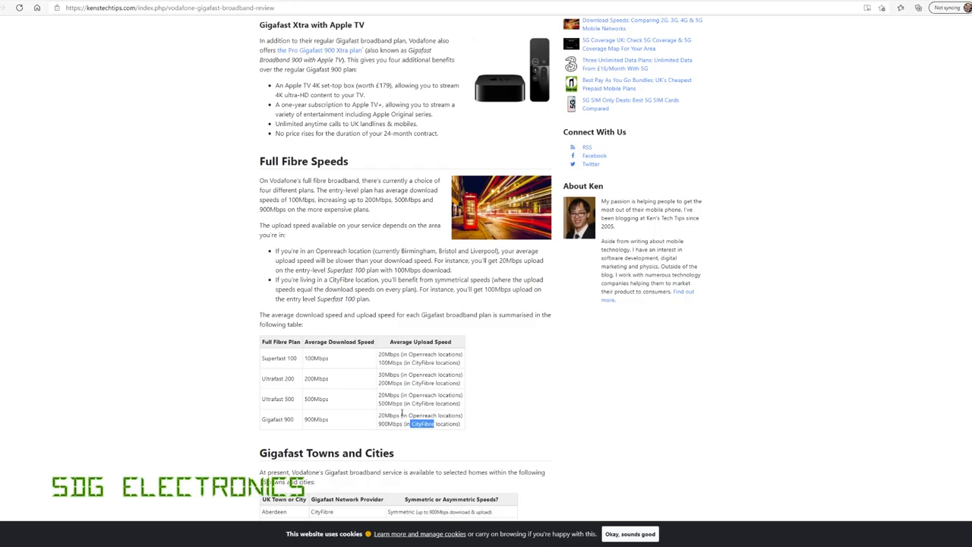
Highlight the Gigafast 900 upload figure for CityFibre locations in the speeds table
double_click(389, 416)
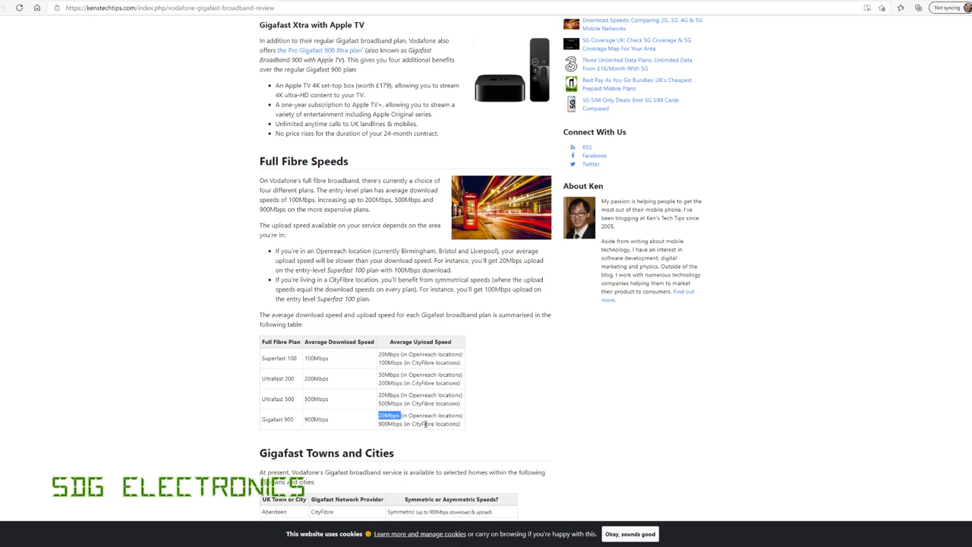
mouse_move(526, 437)
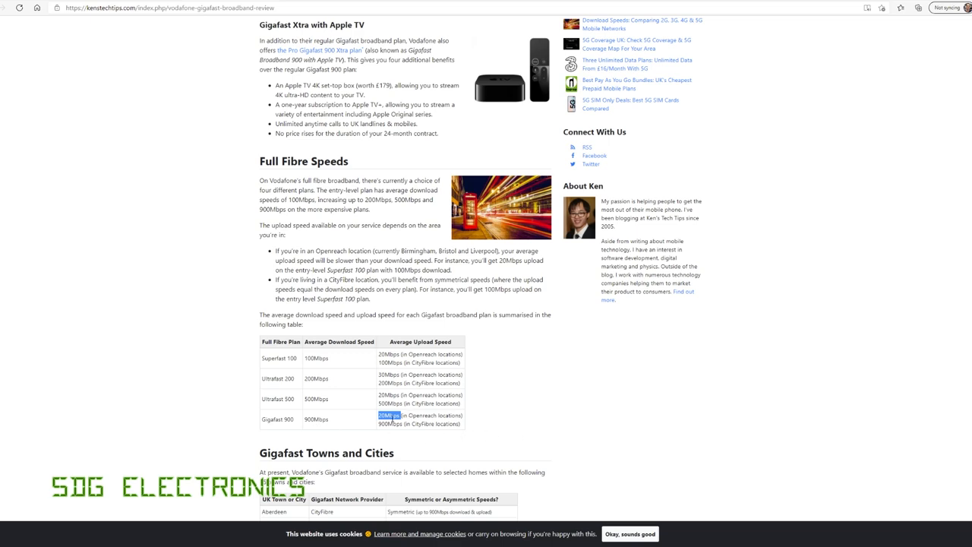
mouse_move(374, 405)
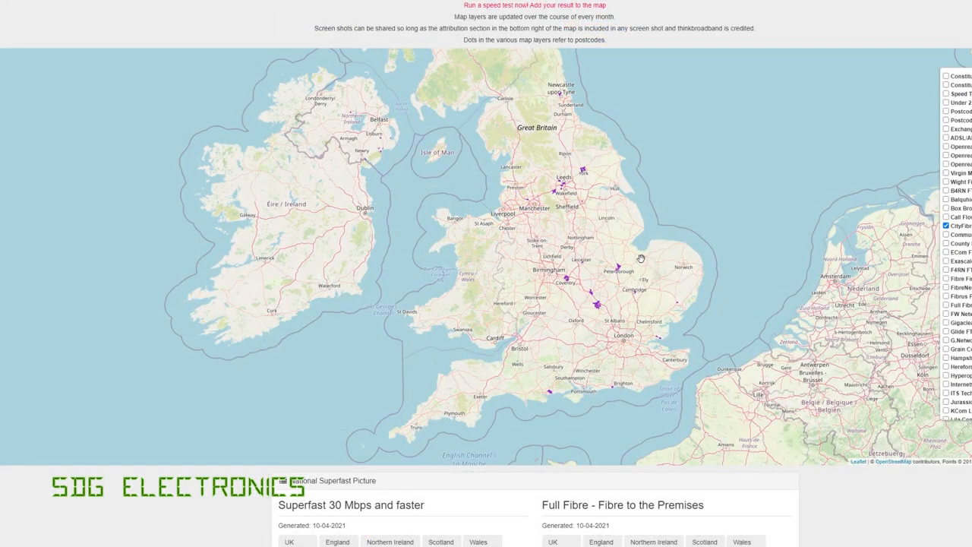
mouse_move(627, 275)
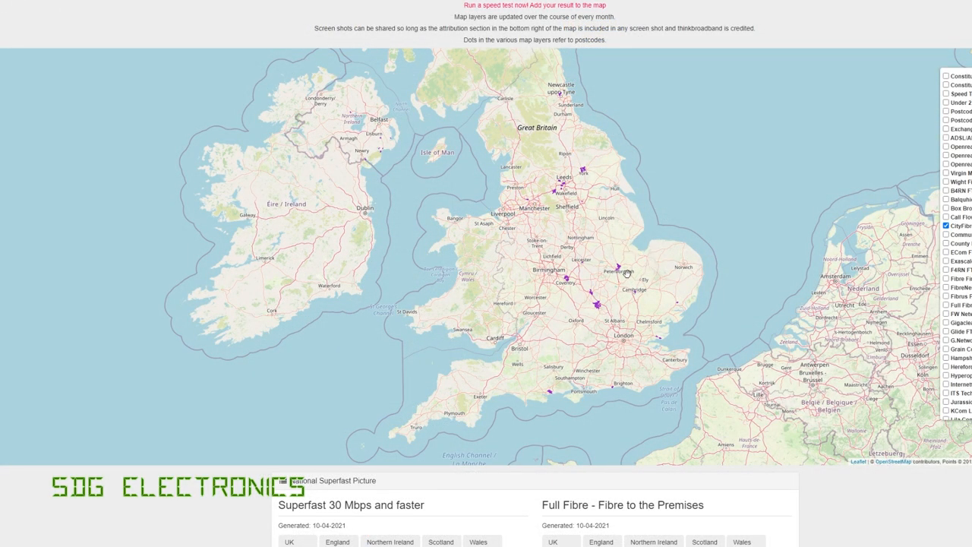
Zoom the thinkbroadband map into Peterborough to show CityFibre coverage dots
scroll("up", 3)
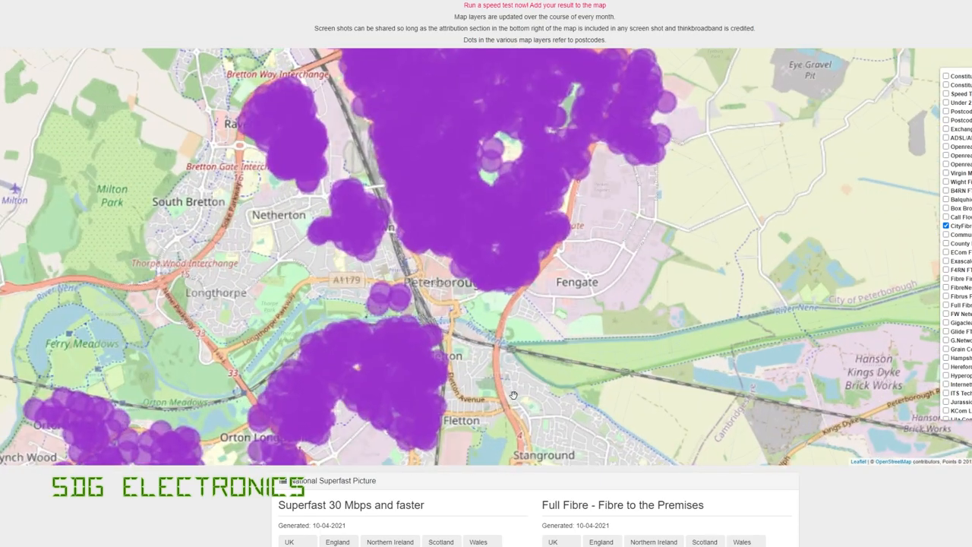
scroll("down", 3)
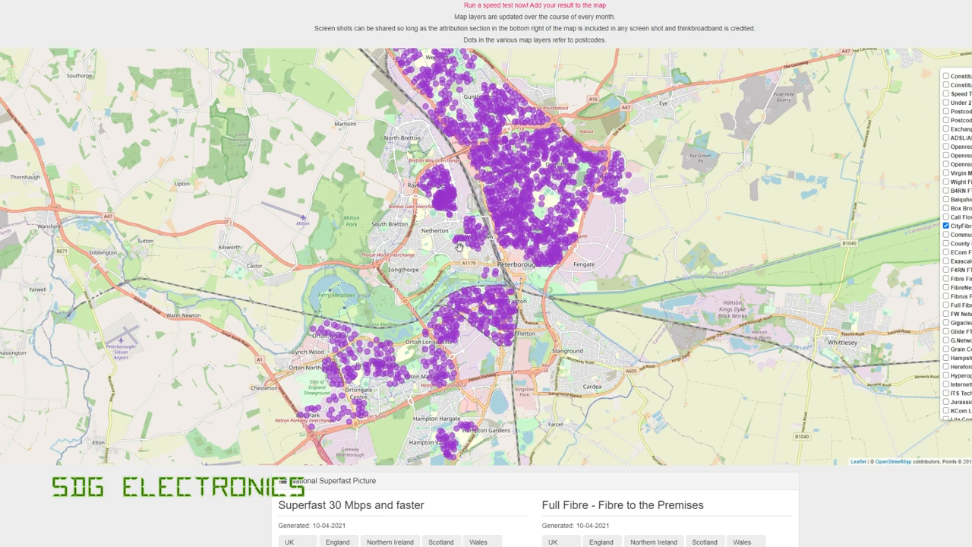
mouse_move(398, 266)
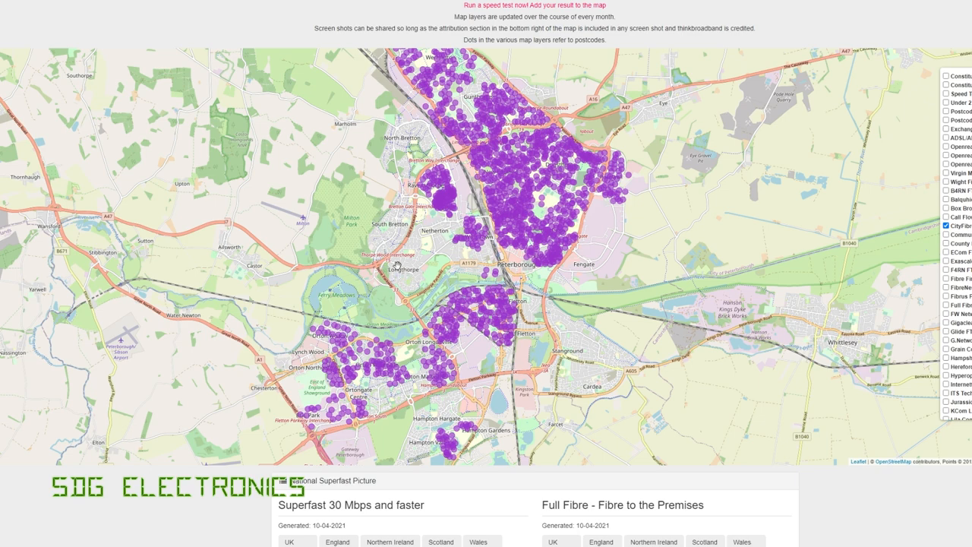
mouse_move(529, 173)
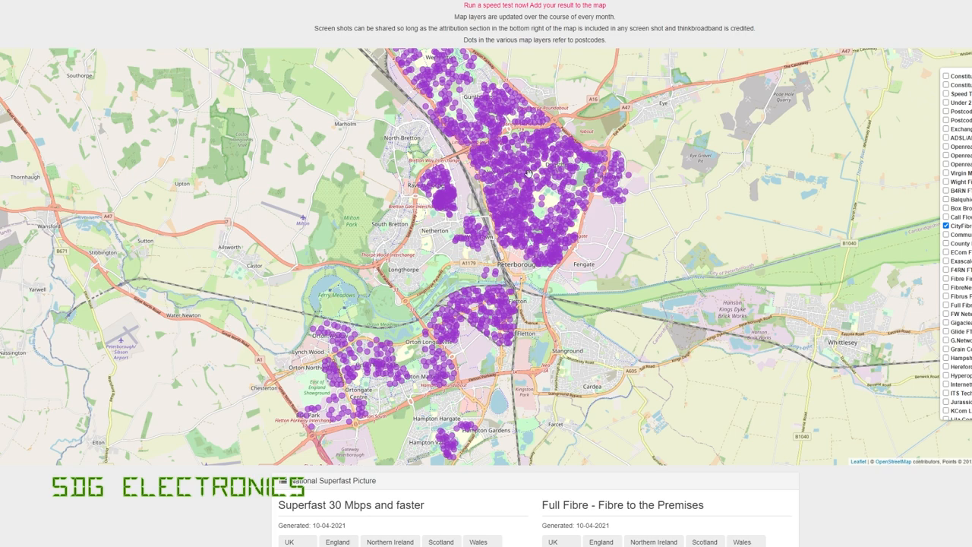
mouse_move(559, 185)
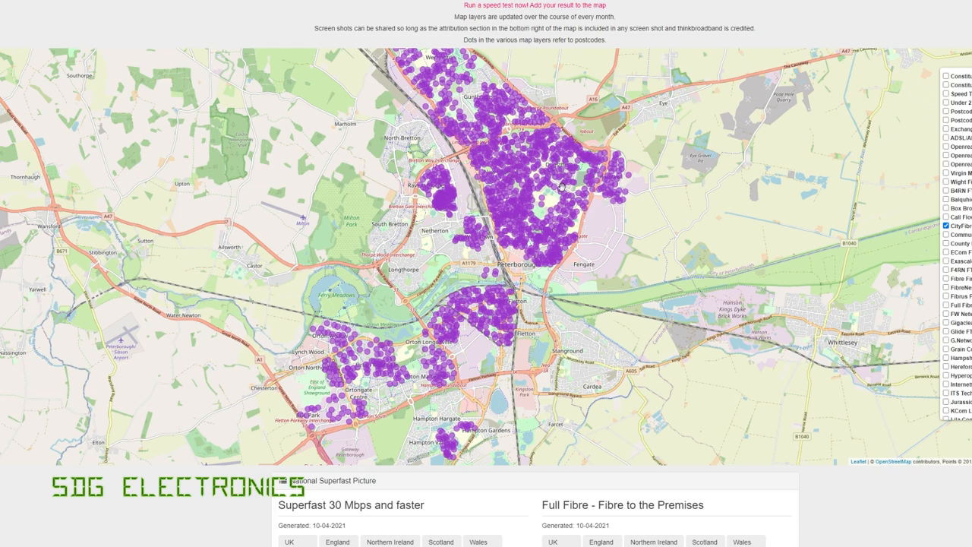
mouse_move(364, 292)
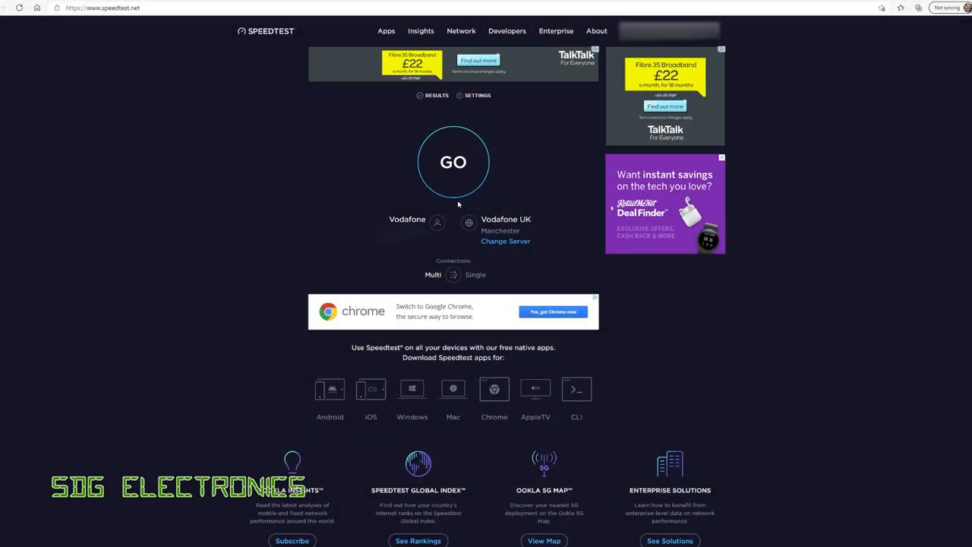
mouse_move(506, 219)
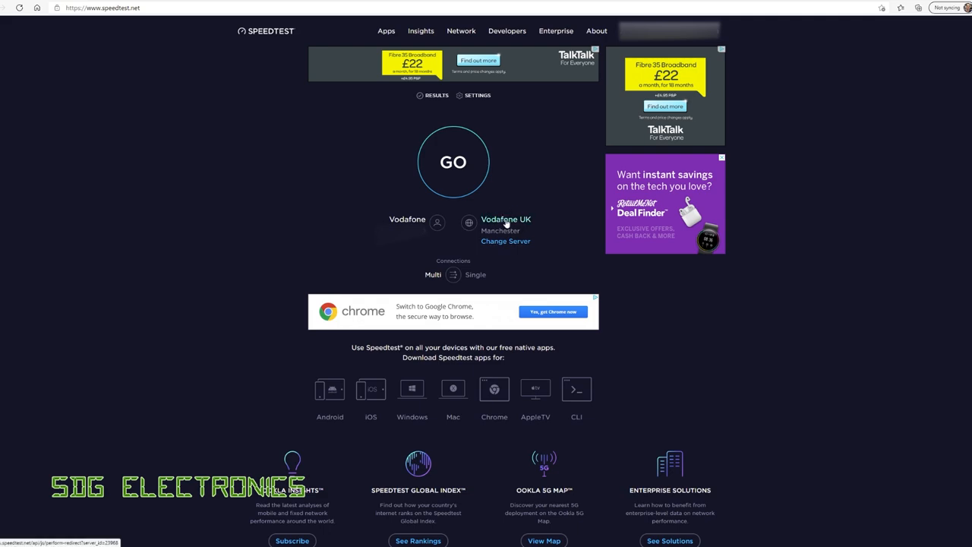
mouse_move(507, 225)
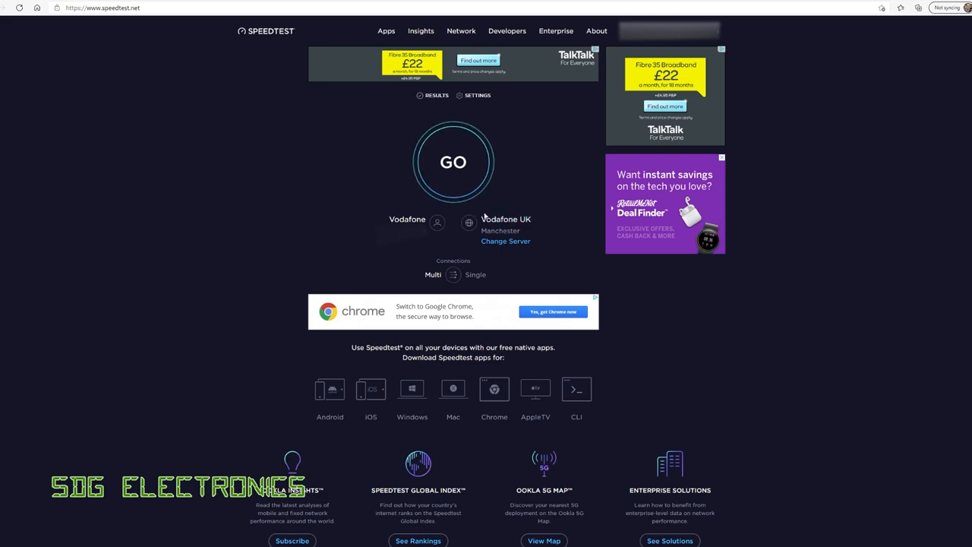
Start a speed test against the Vodafone UK Manchester server, reaching about 935 Mbps download
left_click(453, 161)
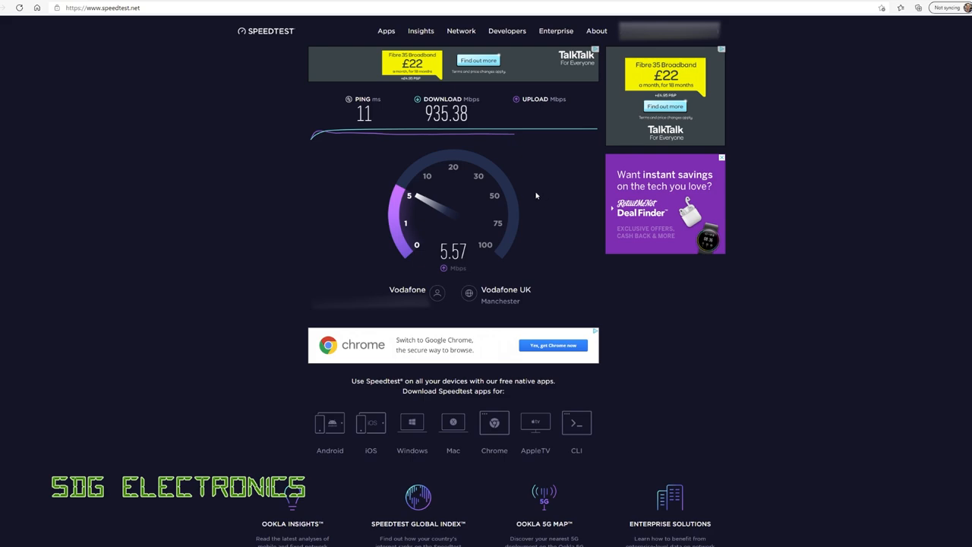
mouse_move(495, 179)
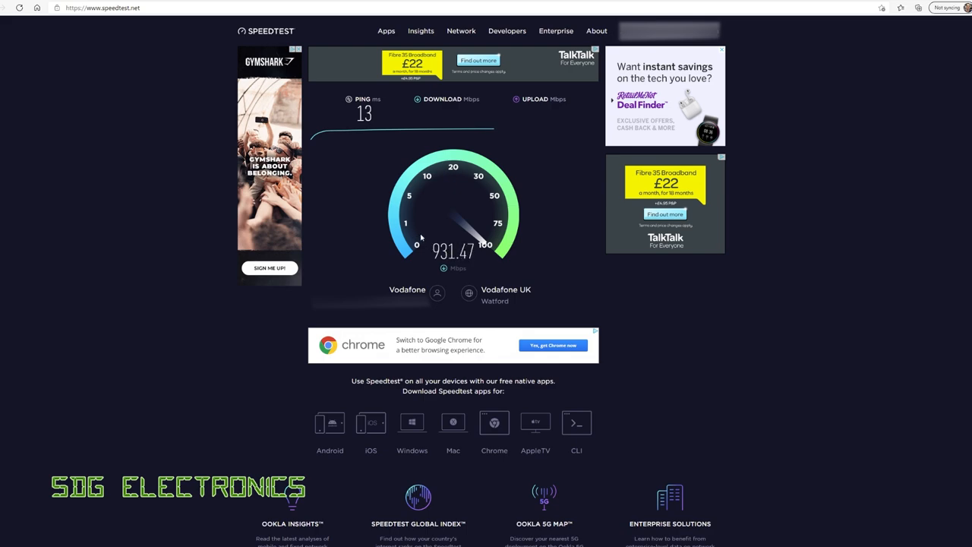
mouse_move(467, 268)
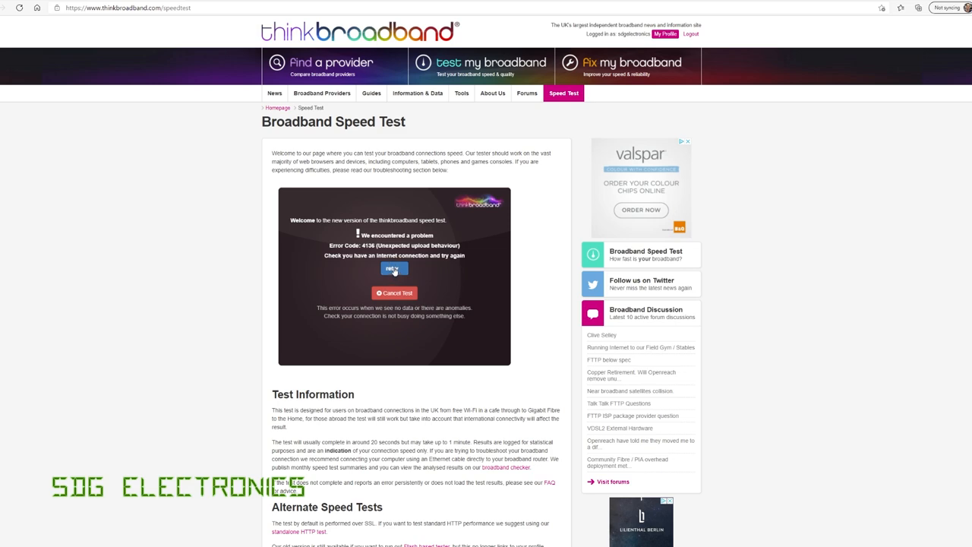
Acknowledge the thinkbroadband speed test Error Code 4136 dialog
left_click(393, 267)
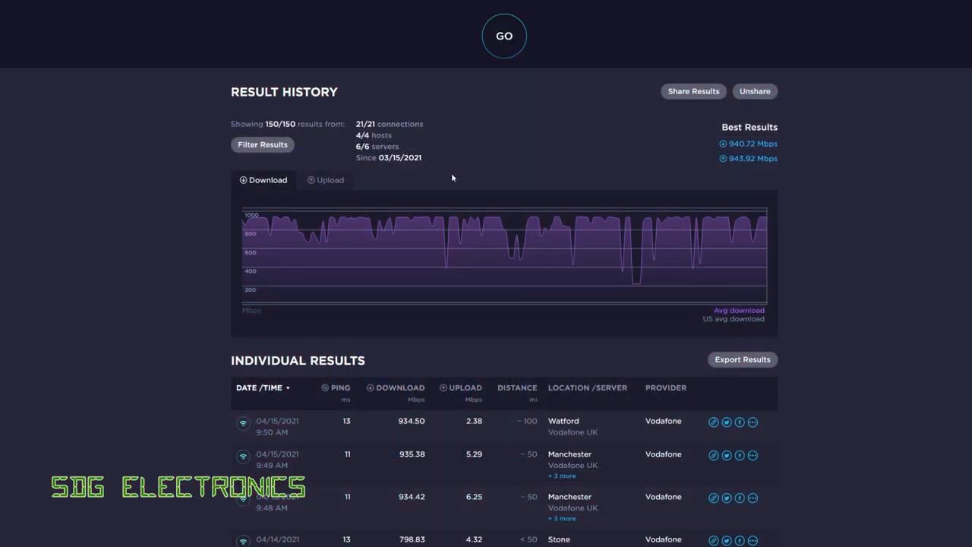
Switch the result history chart to Upload speeds
left_click(325, 179)
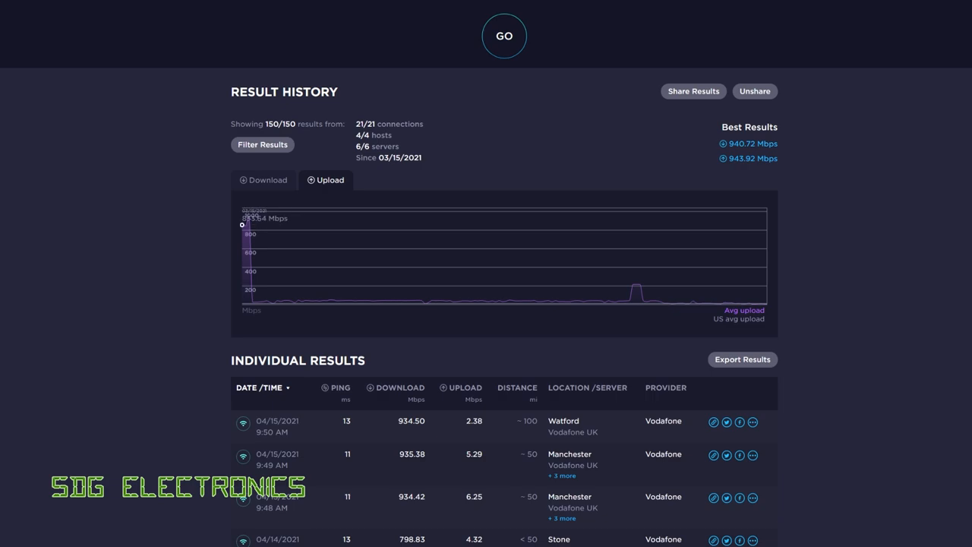
mouse_move(251, 216)
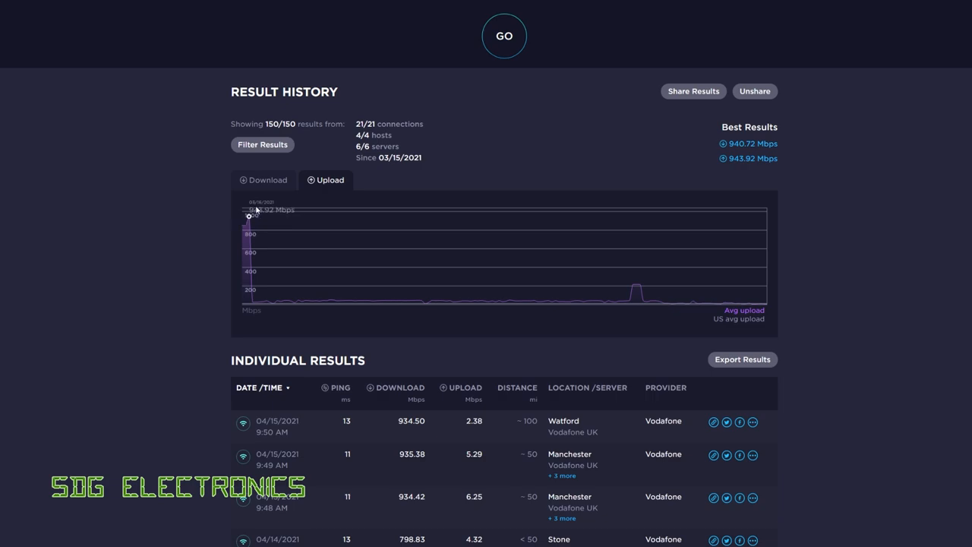
mouse_move(267, 303)
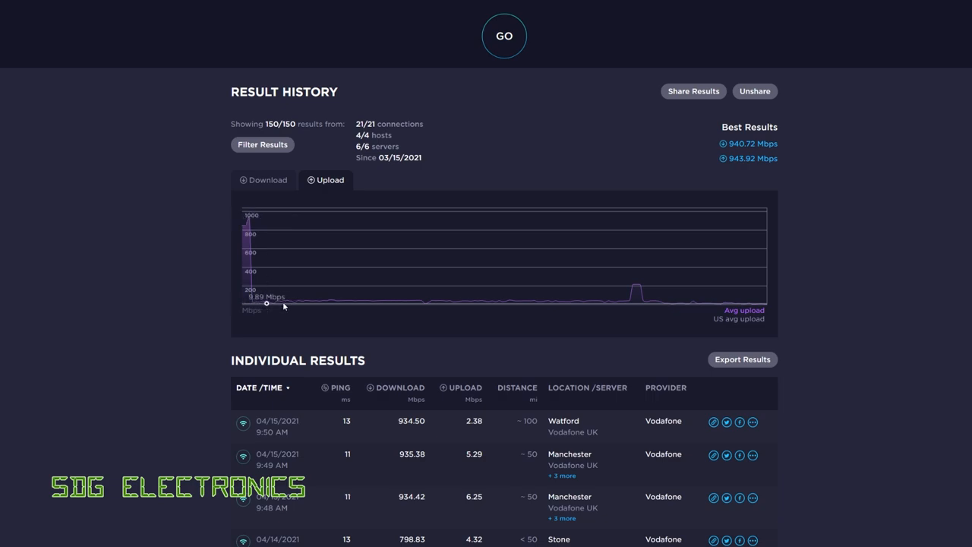